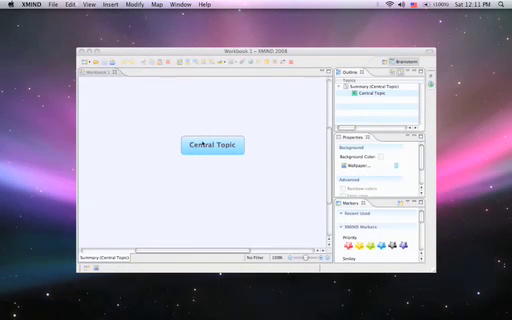
Rename the central topic to 'Project' and add a 'Project Manager' subtopic.
text(Pro)
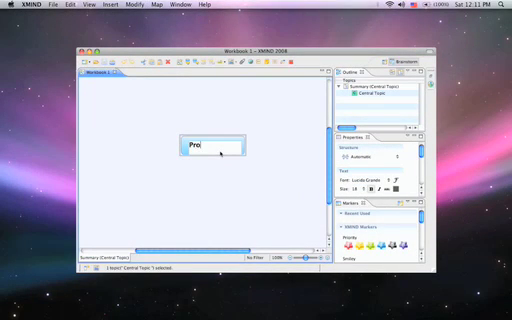
text(ject)
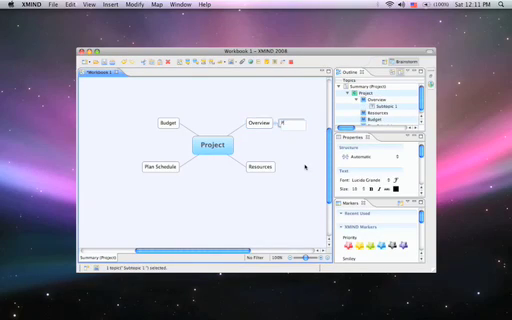
text(Project Manager)
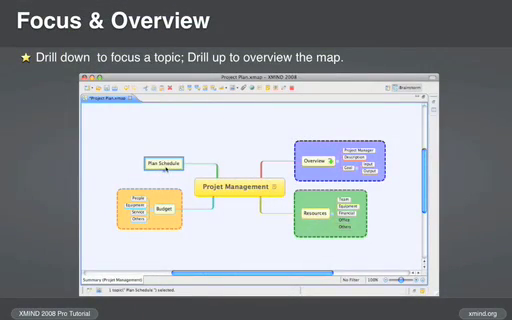
Bring up the context menu for the Plan Schedule topic.
right_click(163, 160)
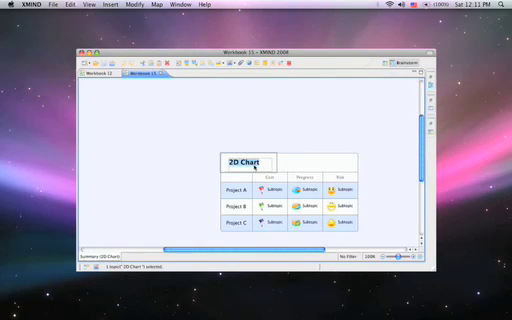
Enter 'Project' as a label in the 2D chart template.
text(Project)
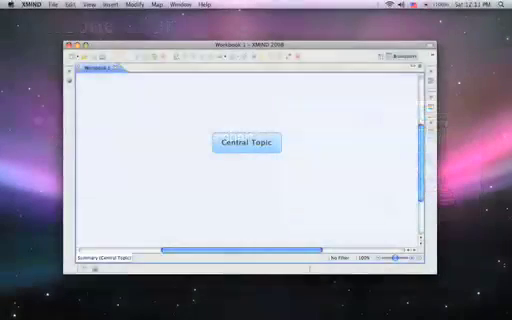
Select the new blank map's central topic for editing.
click(82, 62)
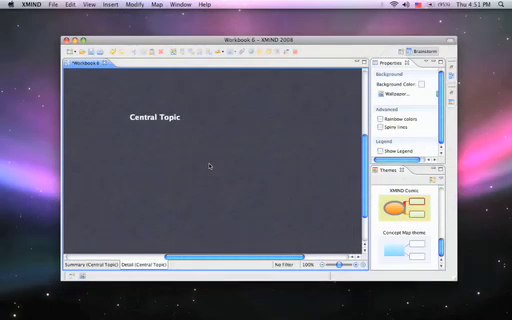
Title the central topic 'Magnetometery Activities & Standards'.
text(Magnetometery Activities & Standards)
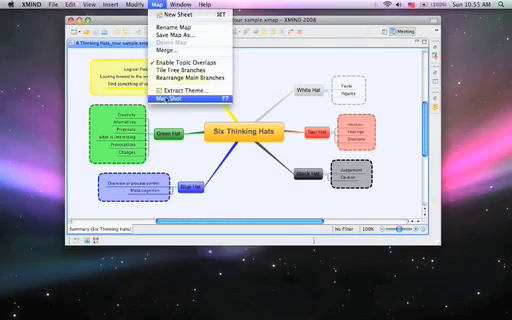
mouse_move(185, 100)
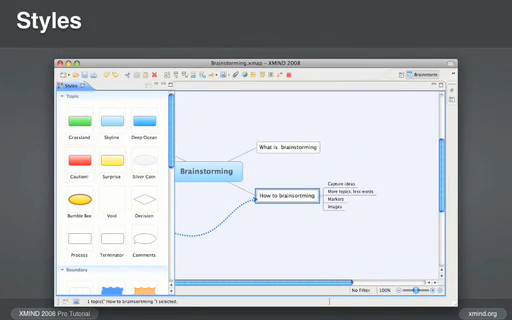
Show the Styles view with topic and boundary styles.
click(75, 201)
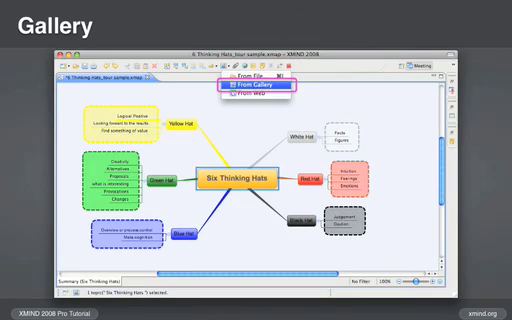
Choose From Gallery under the New toolbar dropdown.
click(245, 96)
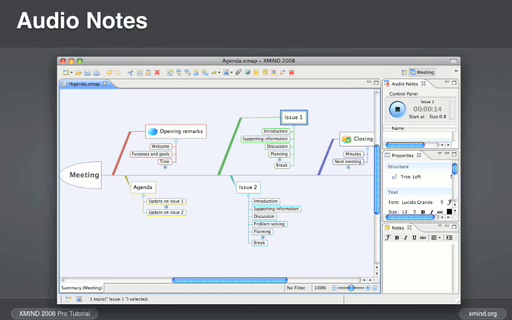
Start recording an audio note for the Issue 1 topic.
click(398, 107)
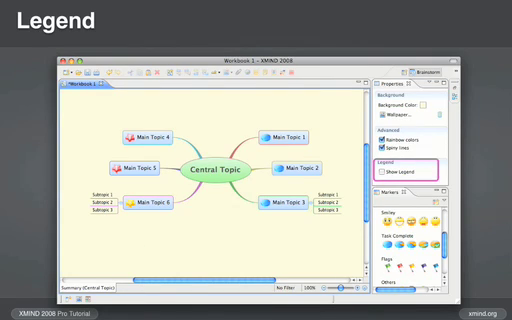
Turn on Show Legend in the sheet's Properties view.
click(380, 182)
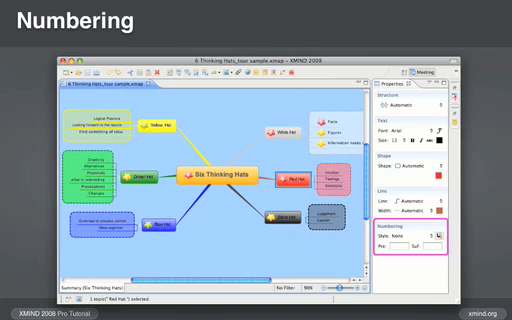
Open the numbering style list for Red Hat's subtopics.
click(454, 236)
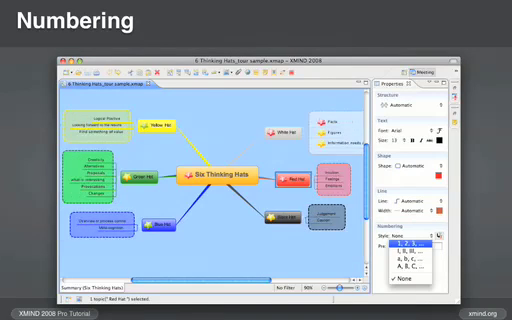